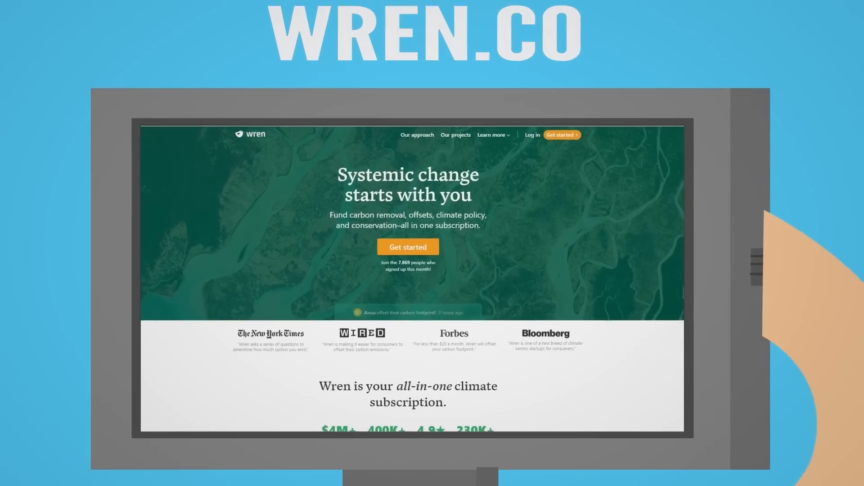
pyautogui.scroll(-3)
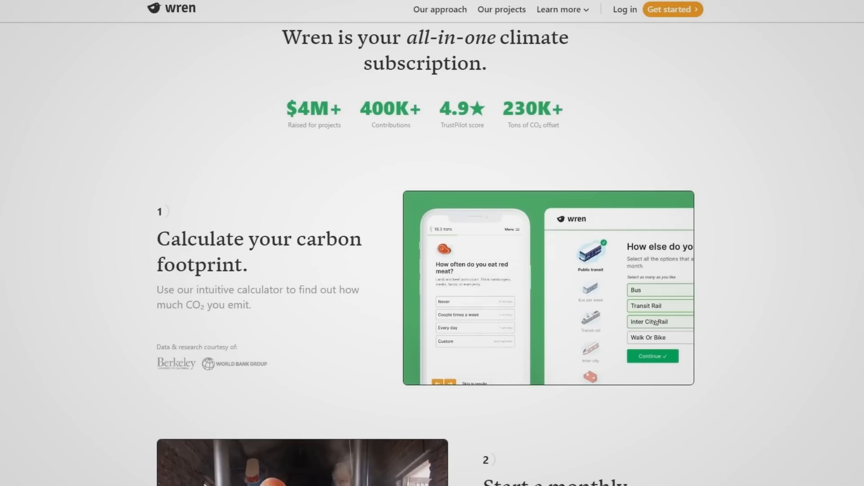
pyautogui.scroll(-3)
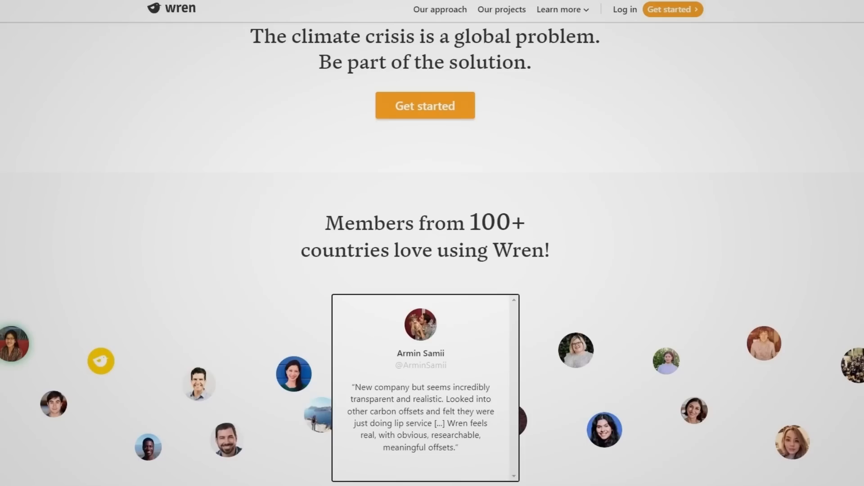
pyautogui.scroll(-3)
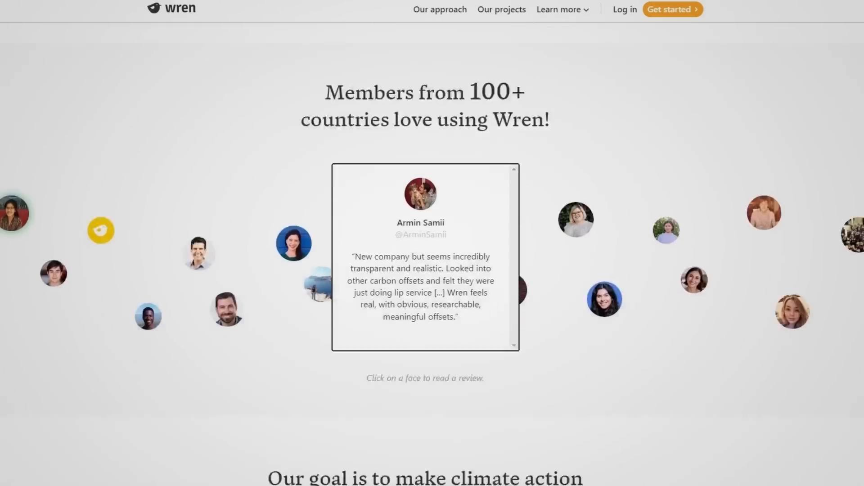
pyautogui.scroll(-3)
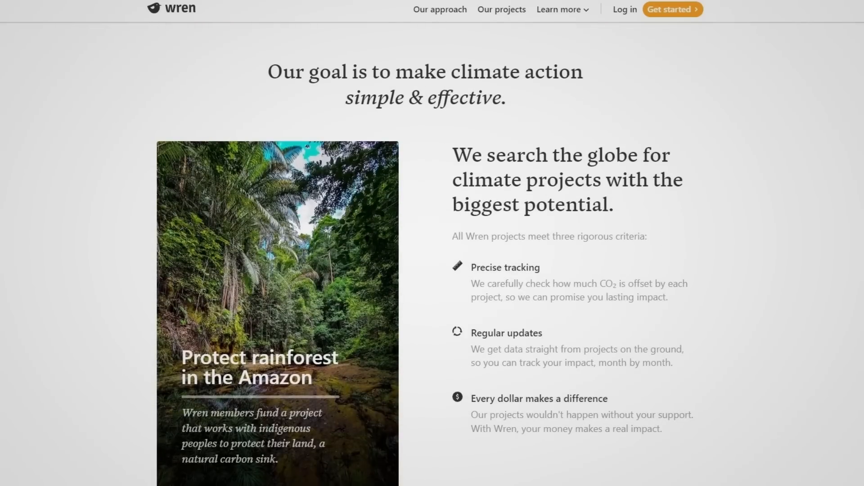
pyautogui.scroll(-3)
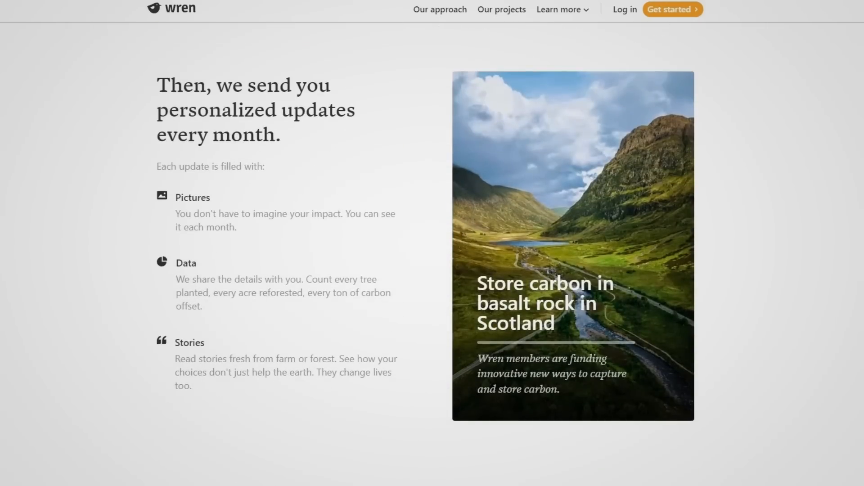
pyautogui.scroll(-3)
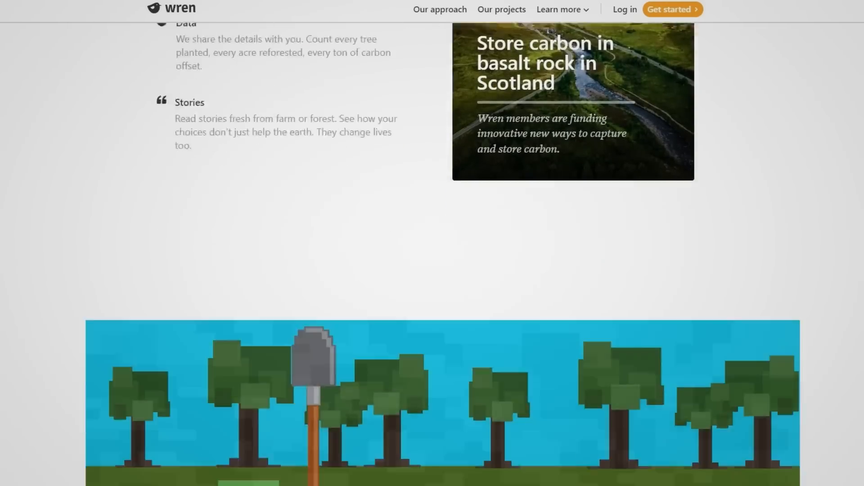
pyautogui.scroll(-3)
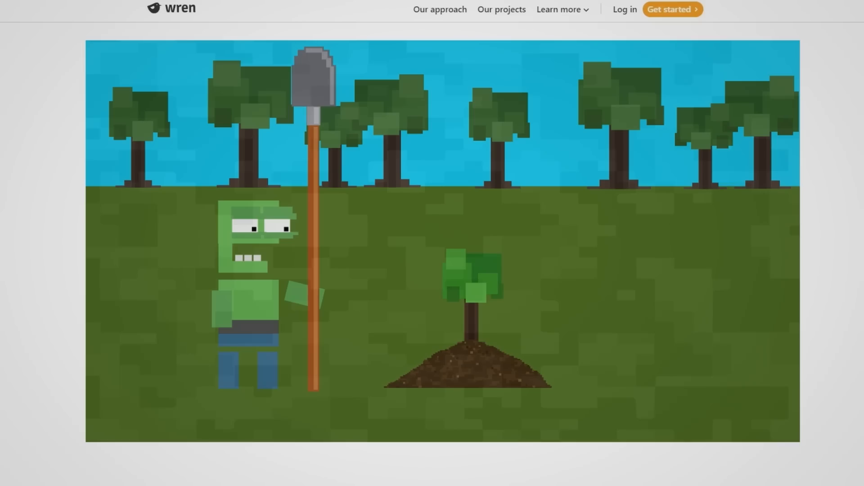